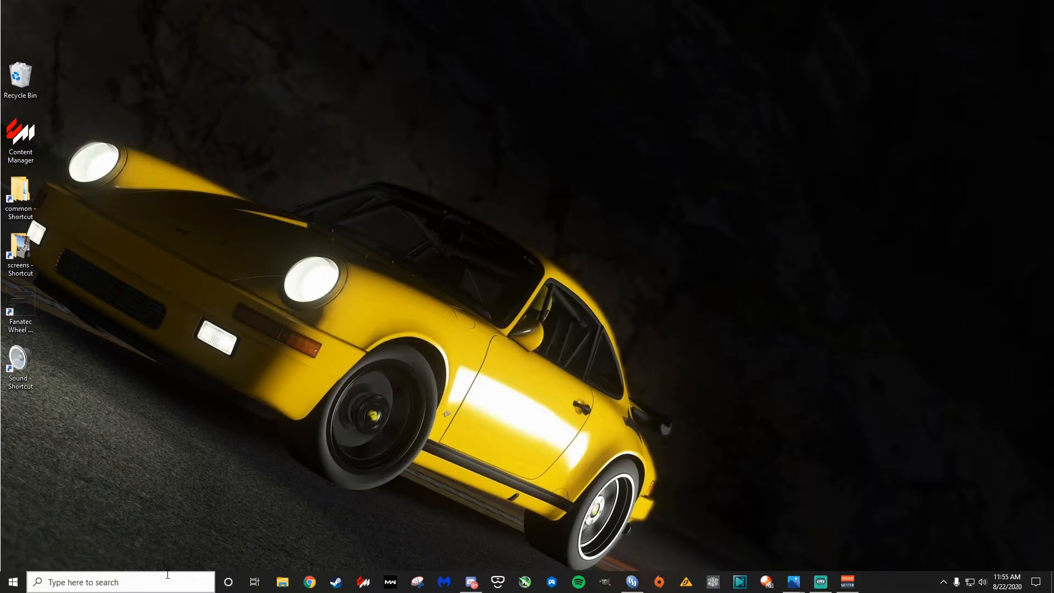
- Search the taskbar for regedit to launch Registry Editor
{"action": "left_click", "coordinate": [121, 581]}
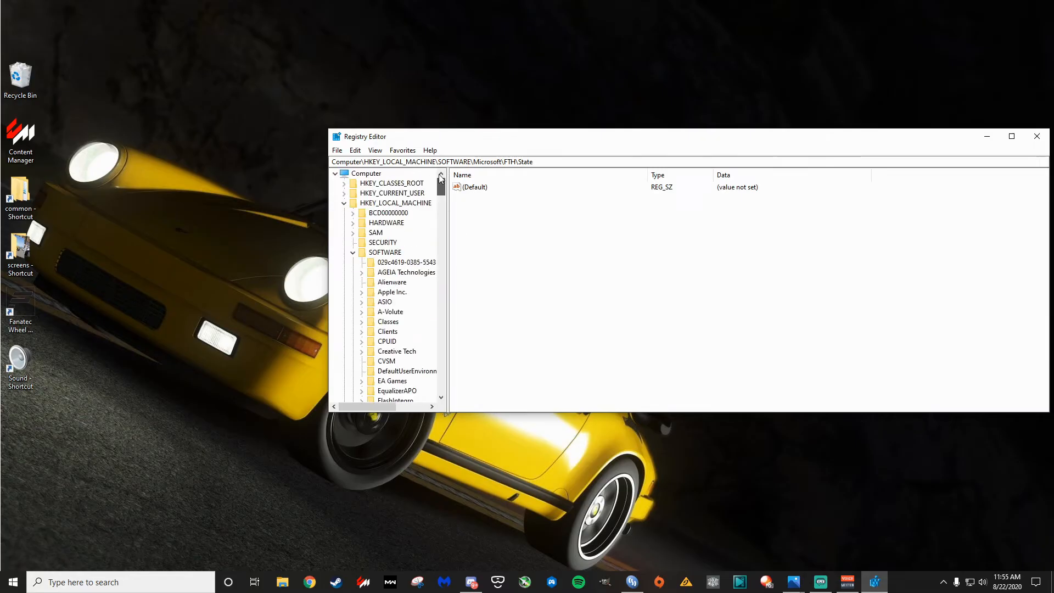
- Re-navigate from HKEY_LOCAL_MACHINE through SOFTWARE\Microsoft to the FTH\State key
{"action": "left_click", "coordinate": [344, 203]}
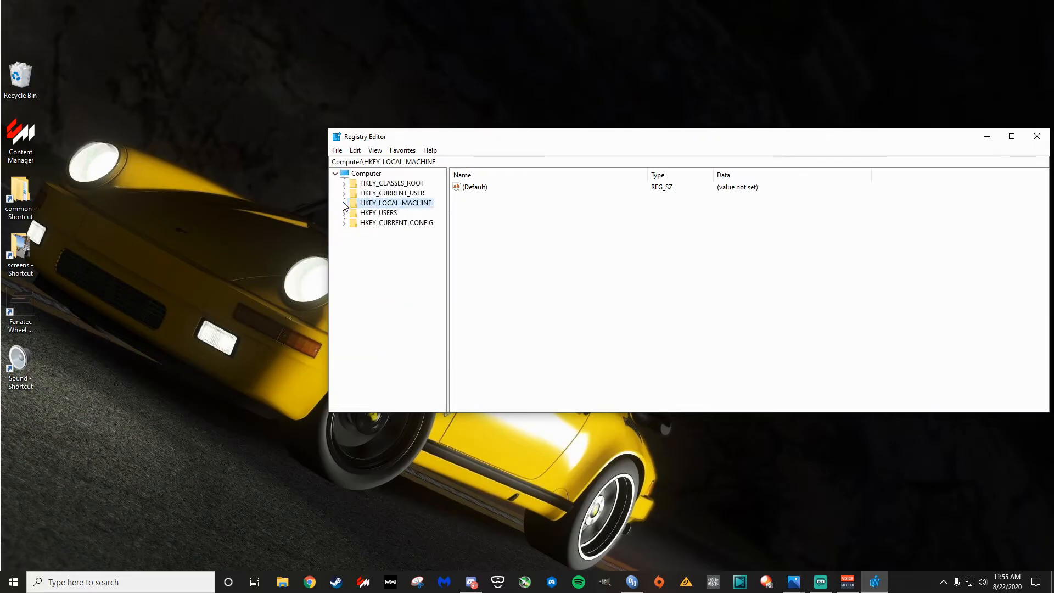
{"action": "left_click", "coordinate": [344, 203]}
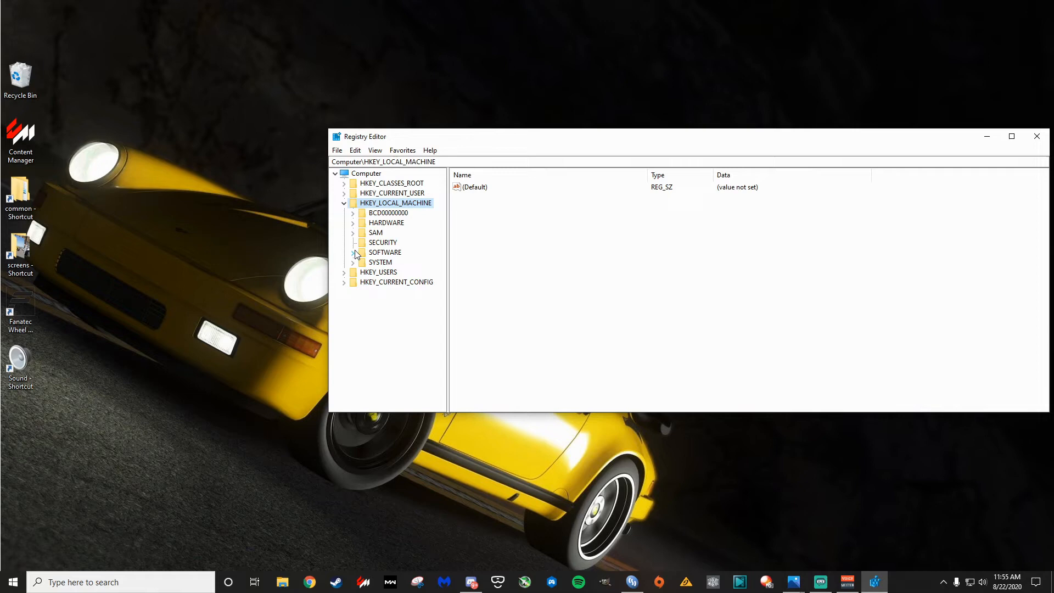
{"action": "left_click", "coordinate": [353, 251]}
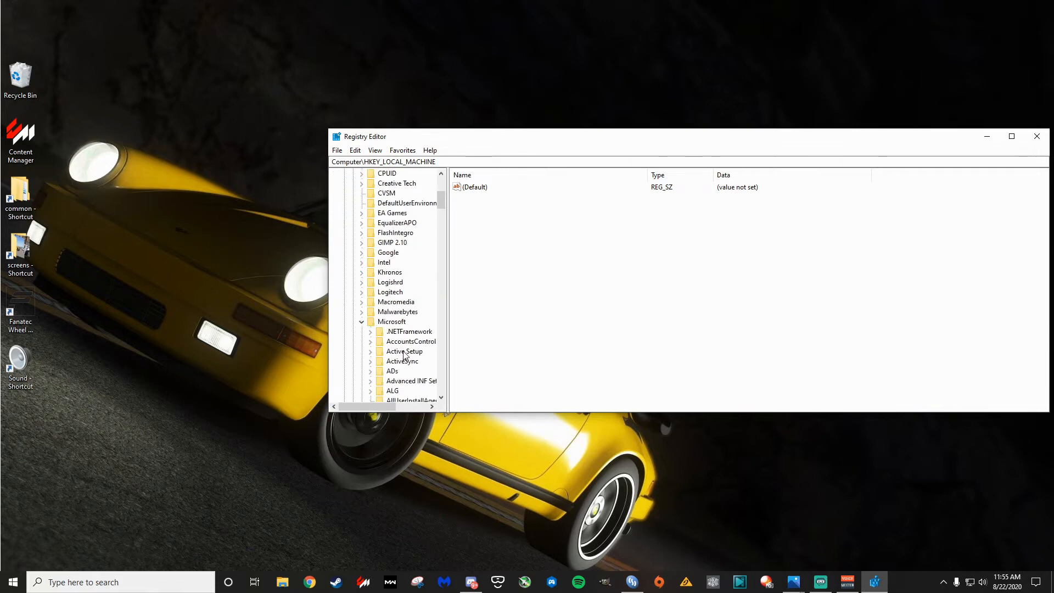
{"action": "scroll", "scroll_direction": "down", "scroll_amount": 3}
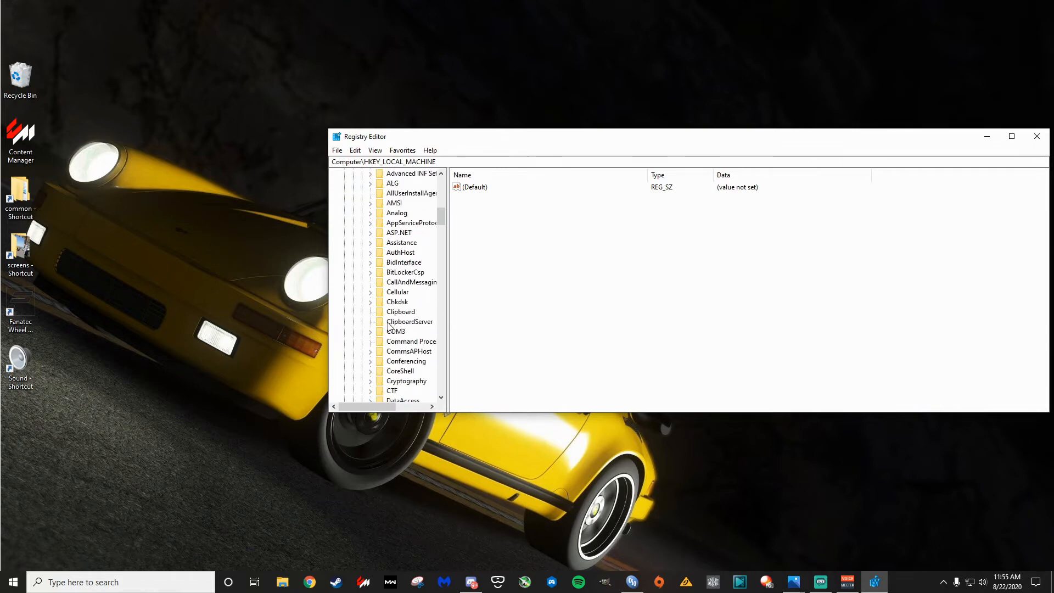
{"action": "scroll", "scroll_direction": "down", "scroll_amount": 3}
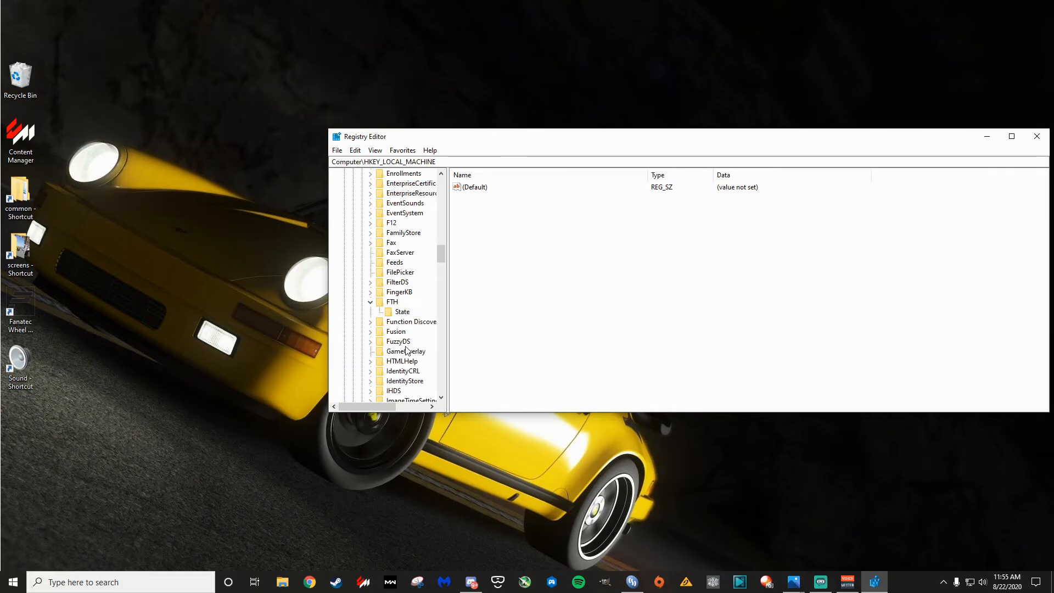
{"action": "left_click", "coordinate": [401, 311]}
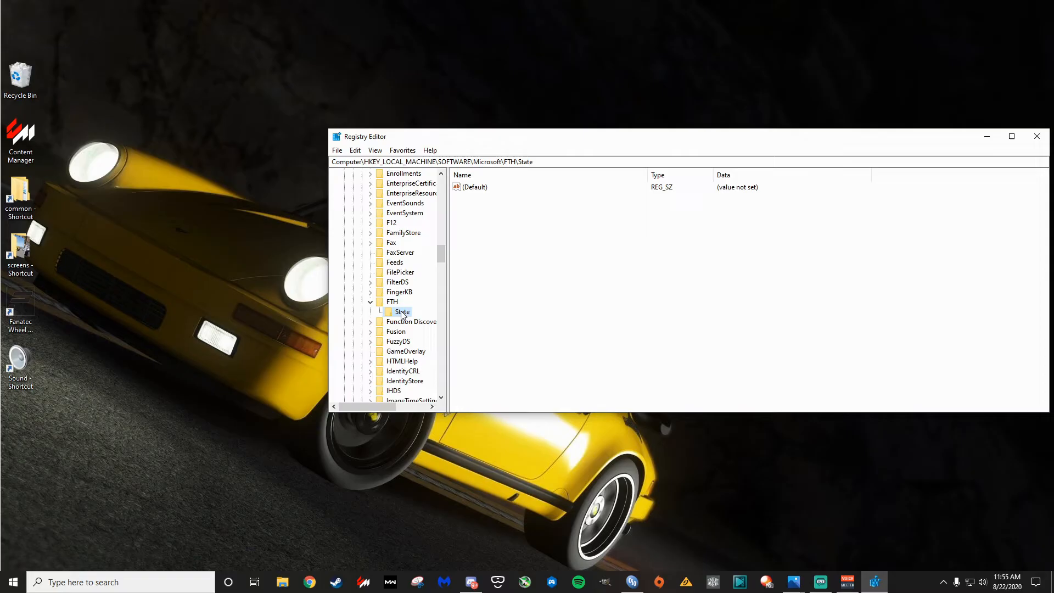
{"action": "mouse_move", "coordinate": [547, 324]}
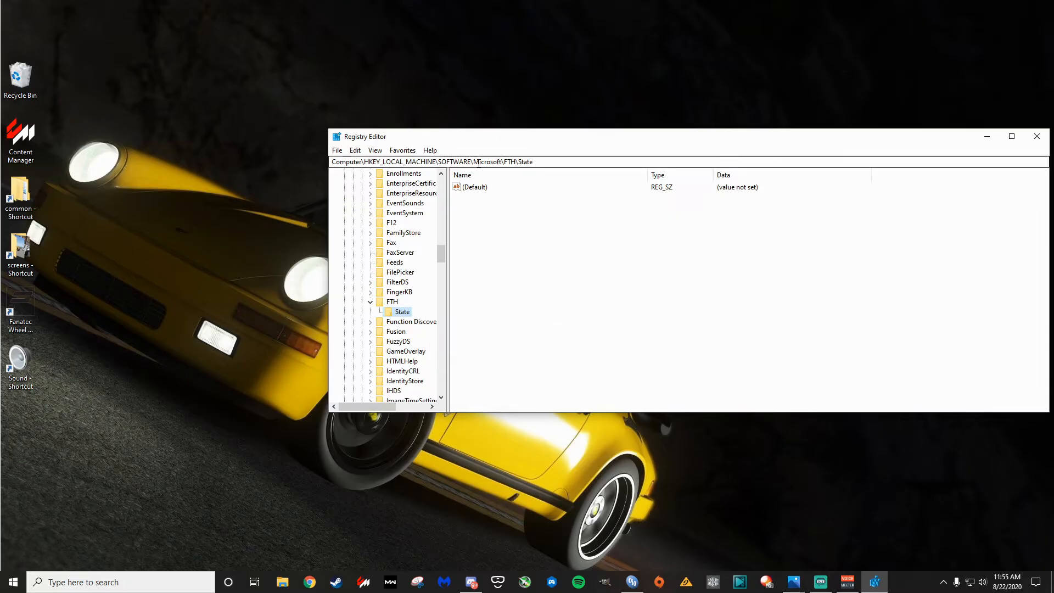
{"action": "mouse_move", "coordinate": [496, 211]}
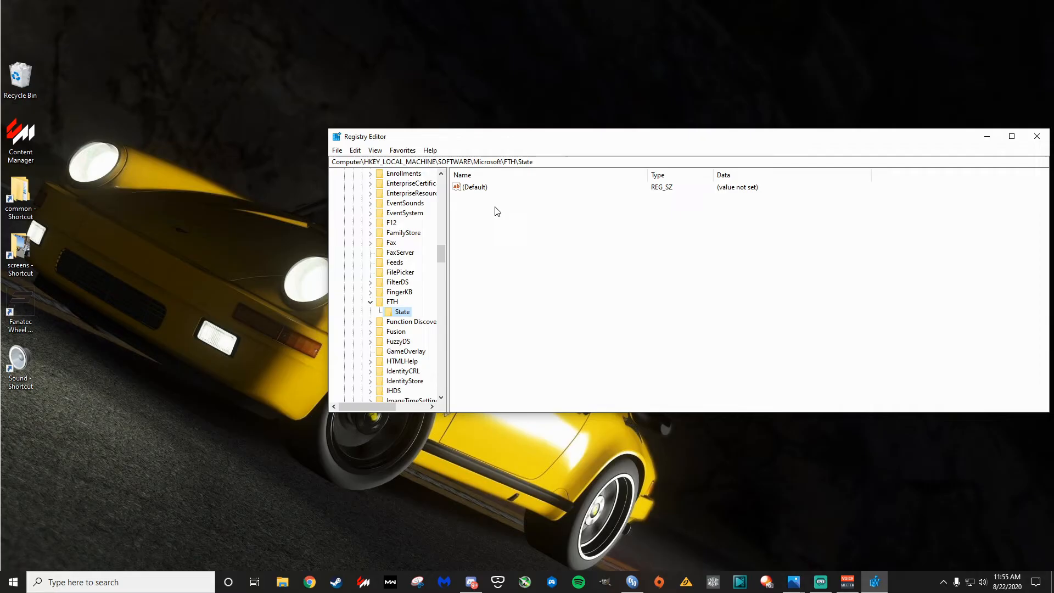
{"action": "mouse_move", "coordinate": [613, 246]}
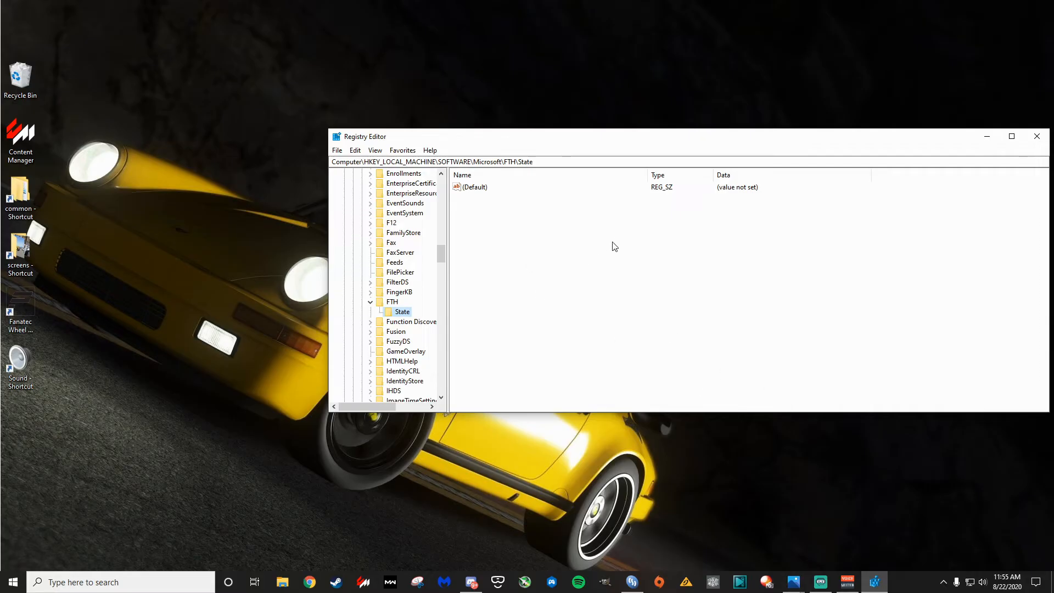
{"action": "mouse_move", "coordinate": [793, 581]}
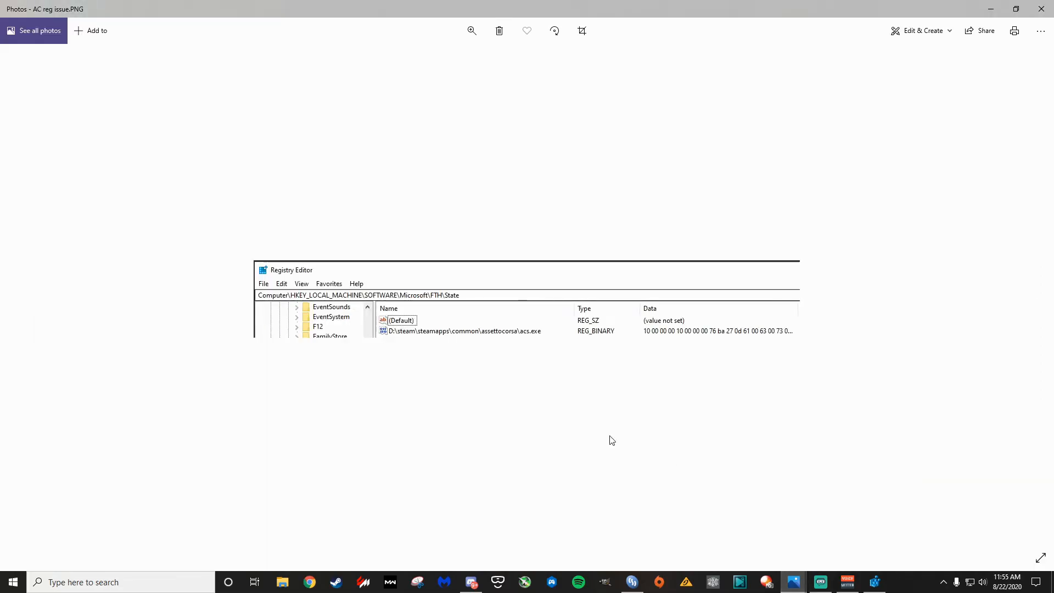
{"action": "mouse_move", "coordinate": [525, 344]}
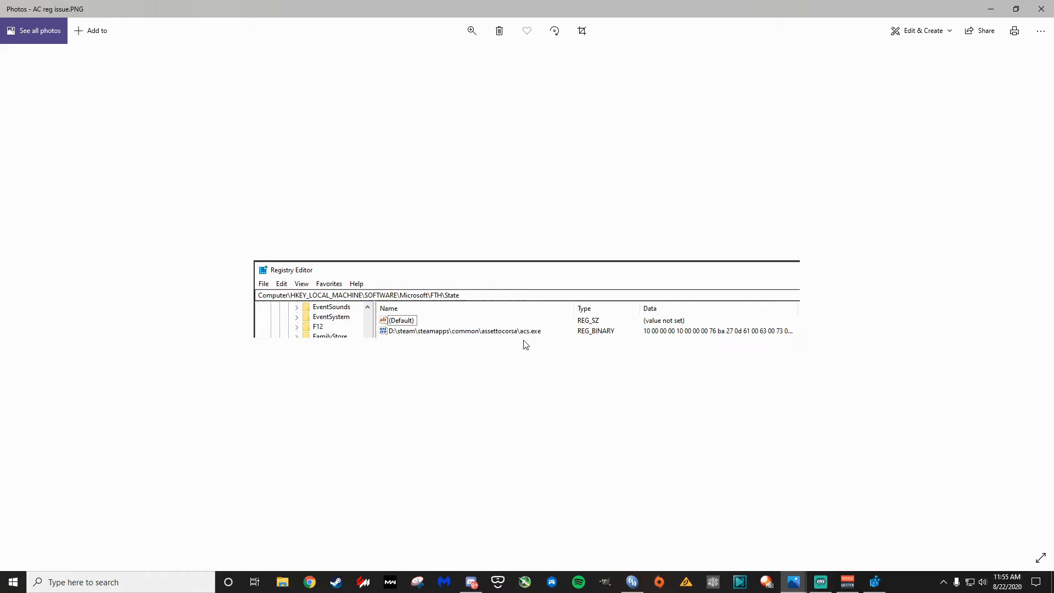
{"action": "mouse_move", "coordinate": [530, 339]}
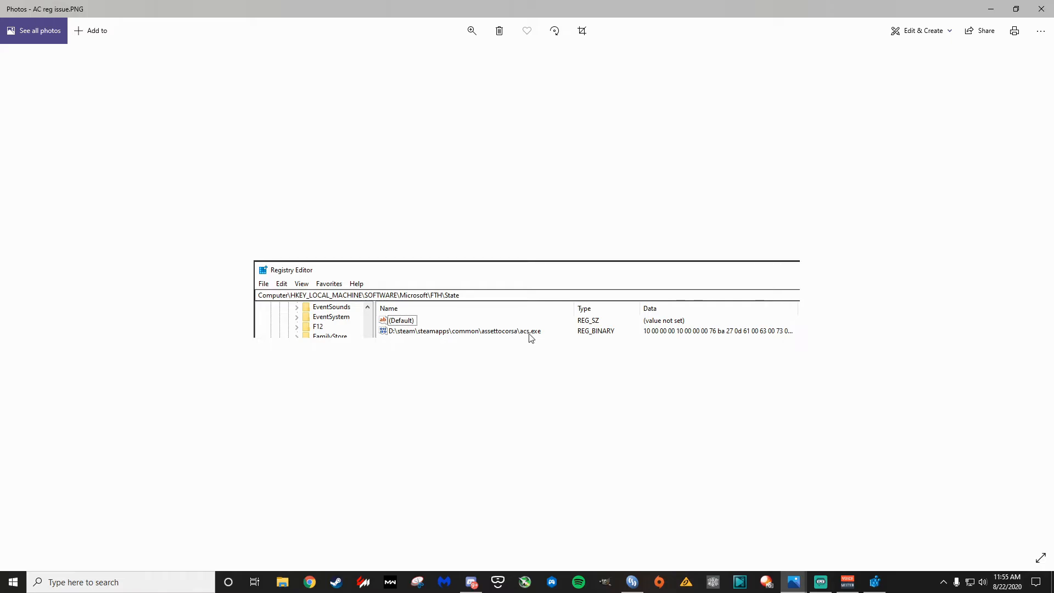
{"action": "mouse_move", "coordinate": [435, 314]}
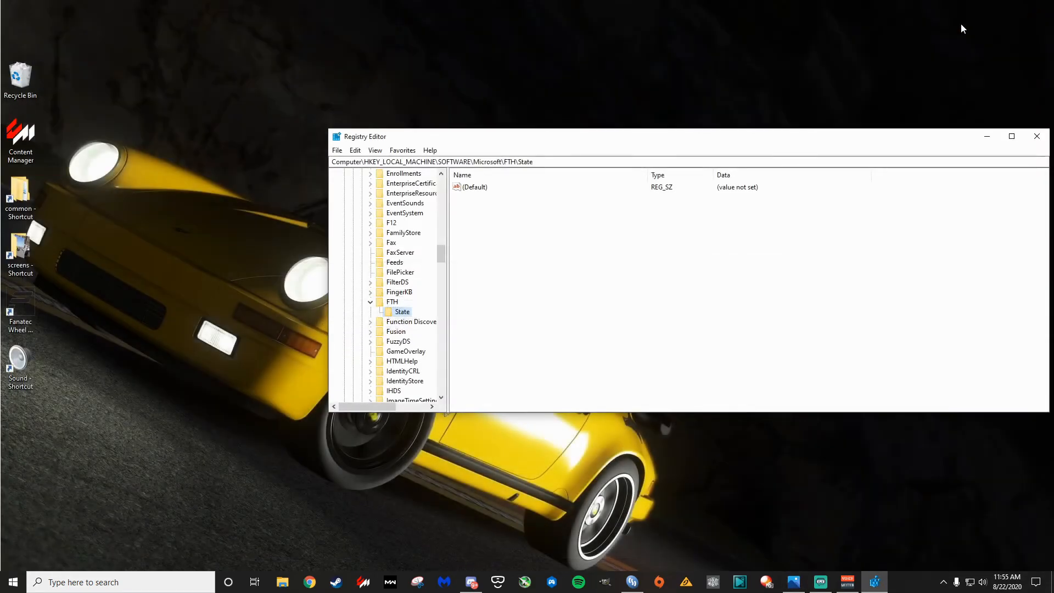
- Select State's (Default) value, then show FTH's values like ExclusionList and RuleList
{"action": "left_click", "coordinate": [474, 187]}
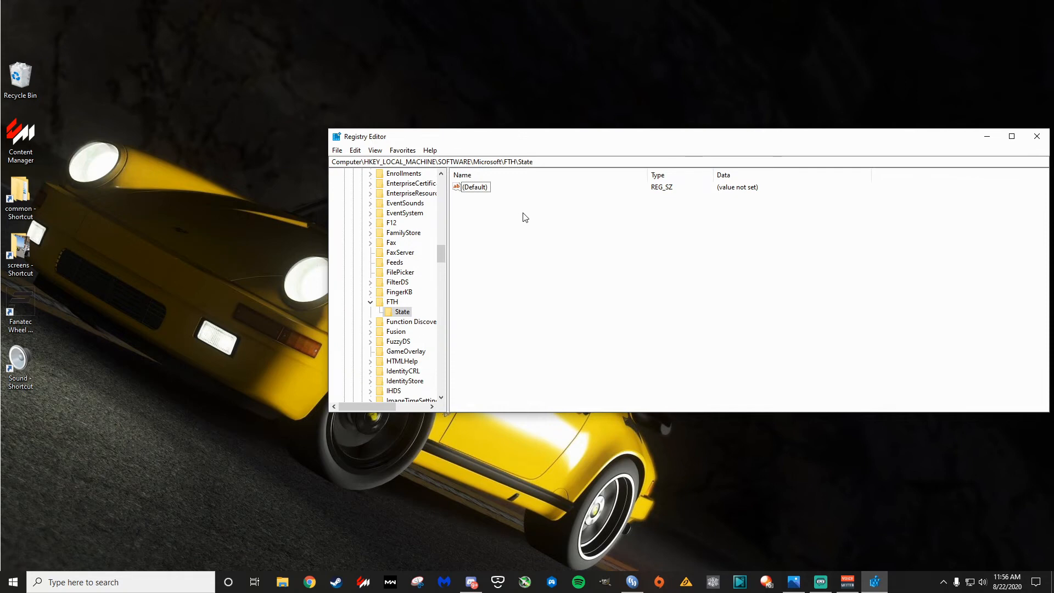
{"action": "mouse_move", "coordinate": [543, 227]}
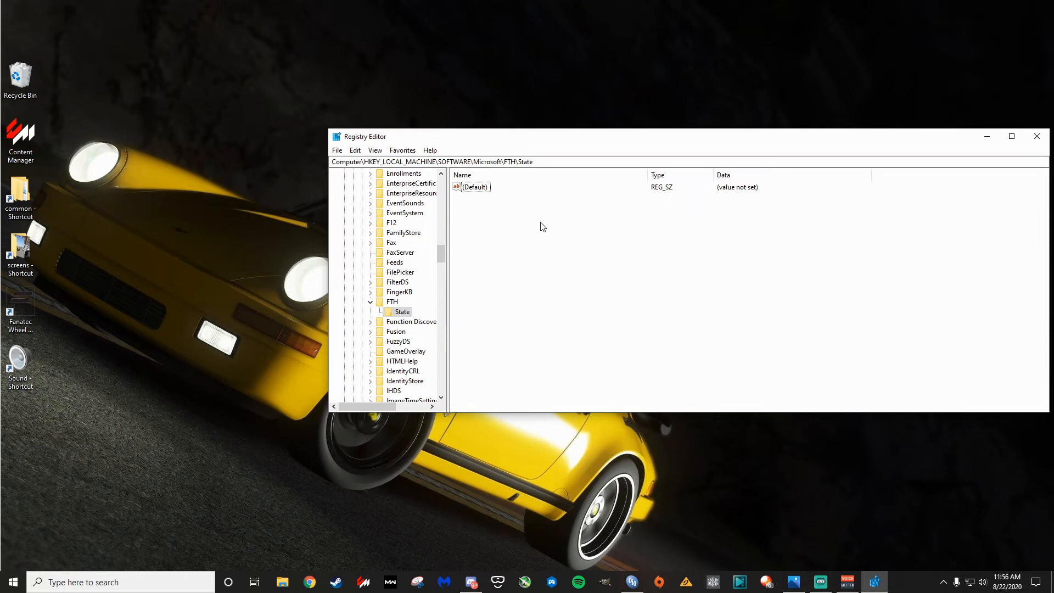
{"action": "mouse_move", "coordinate": [405, 283]}
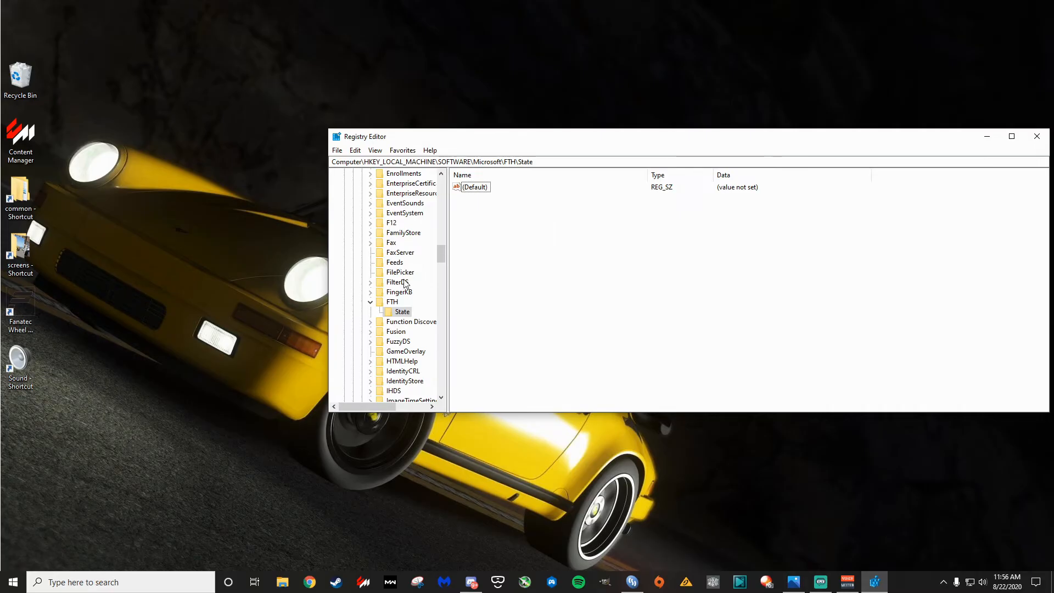
{"action": "mouse_move", "coordinate": [442, 311]}
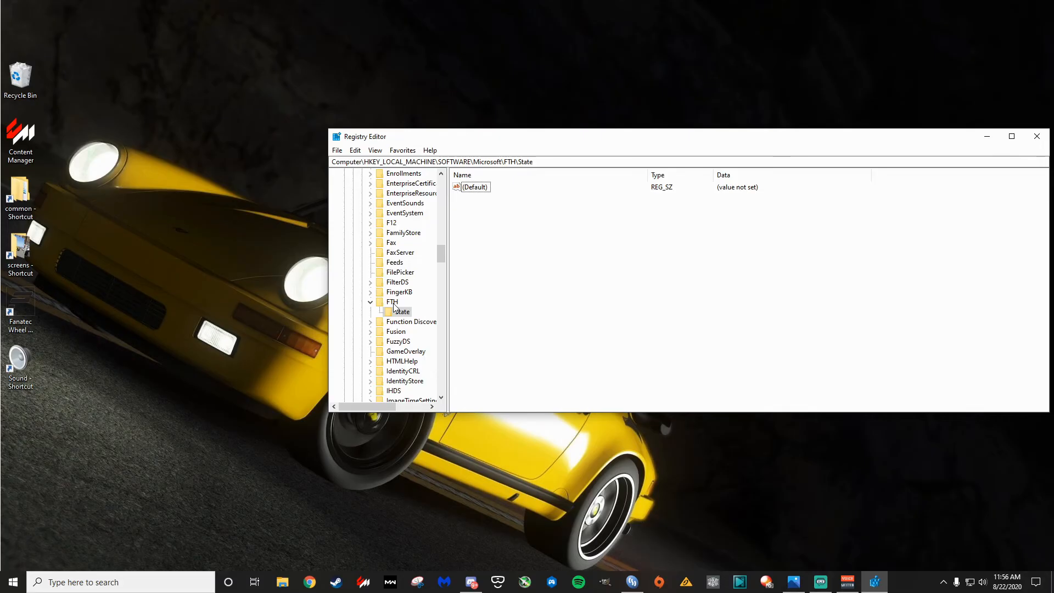
{"action": "left_click", "coordinate": [392, 302]}
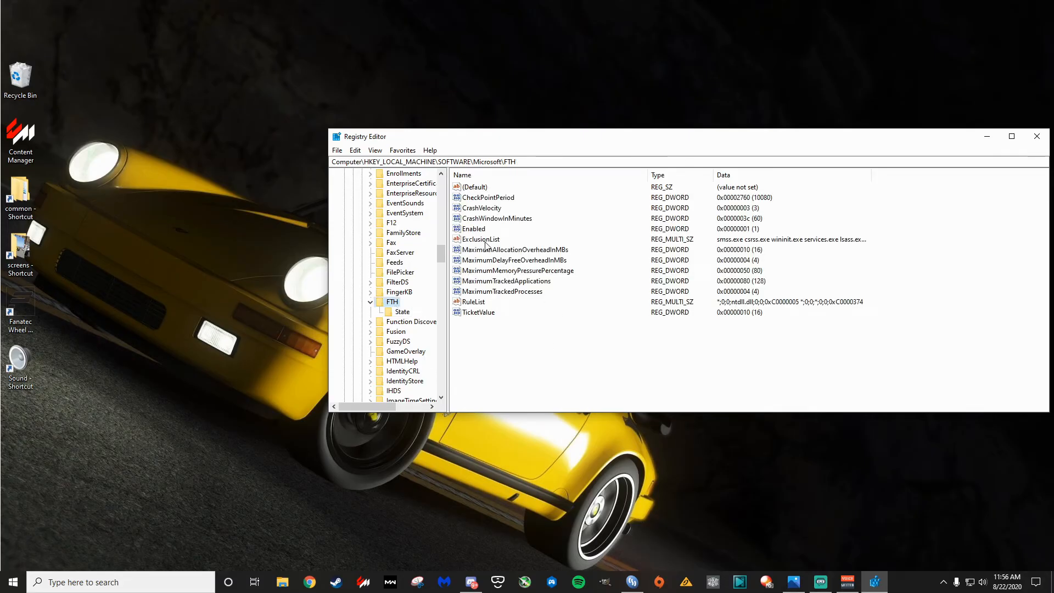
- Open ExclusionList in Edit Multi-String and confirm acs.exe ends the process list
{"action": "double_click", "coordinate": [480, 240]}
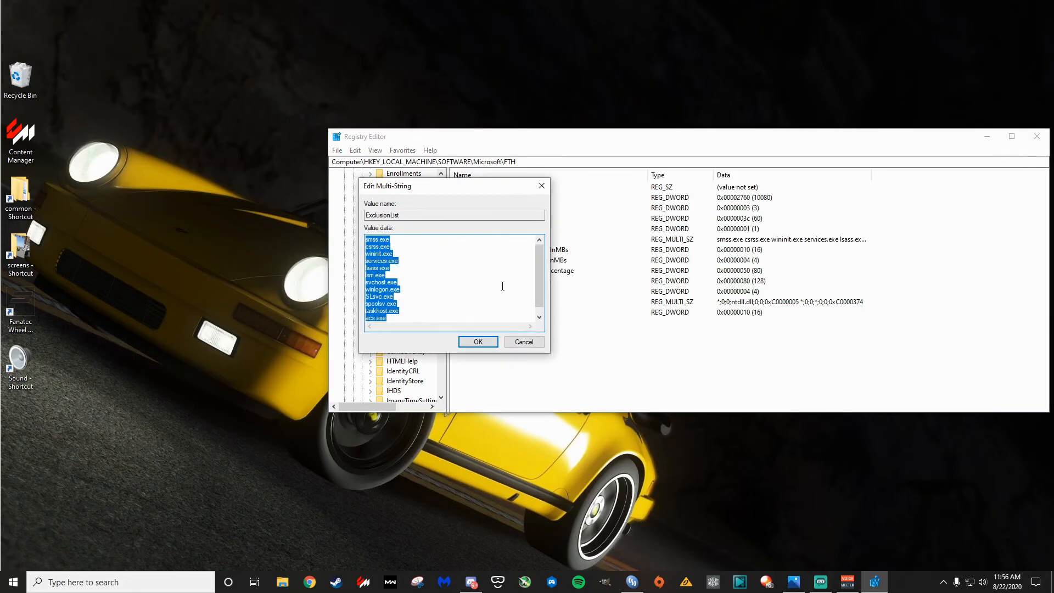
{"action": "left_click", "coordinate": [502, 285]}
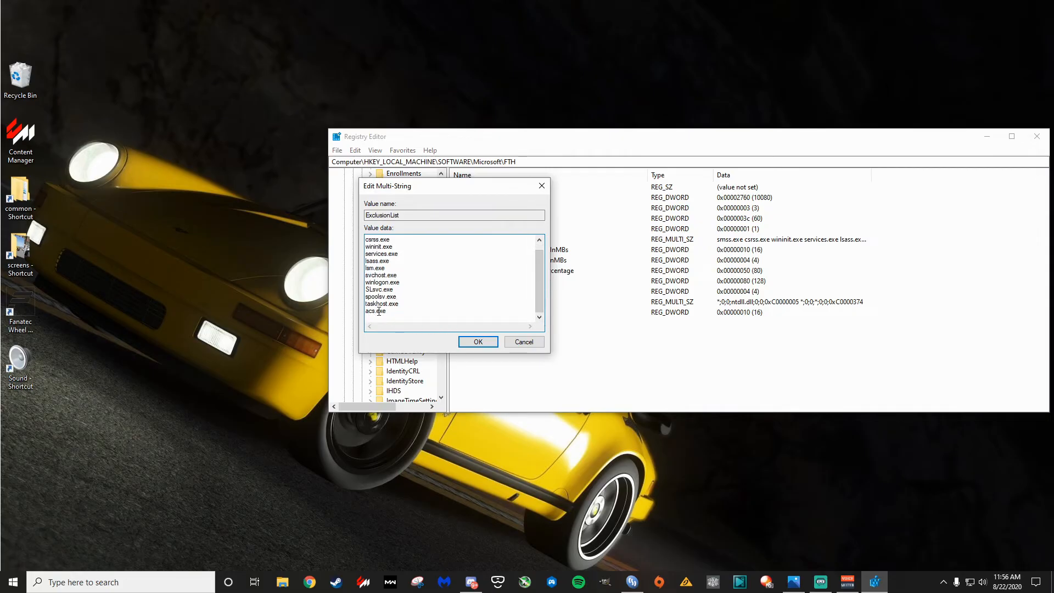
{"action": "mouse_move", "coordinate": [422, 281]}
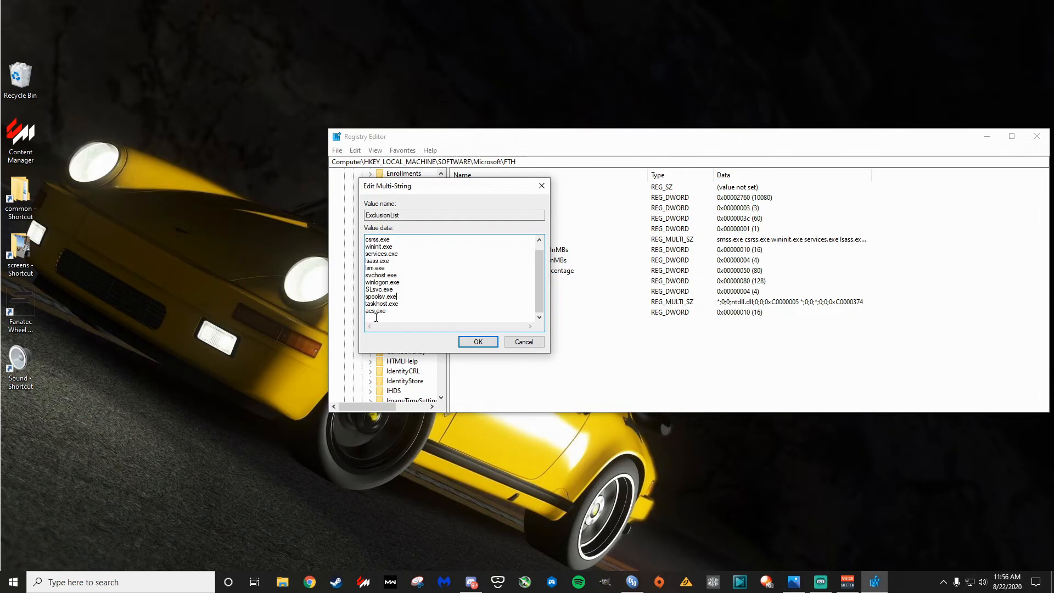
{"action": "mouse_move", "coordinate": [428, 311]}
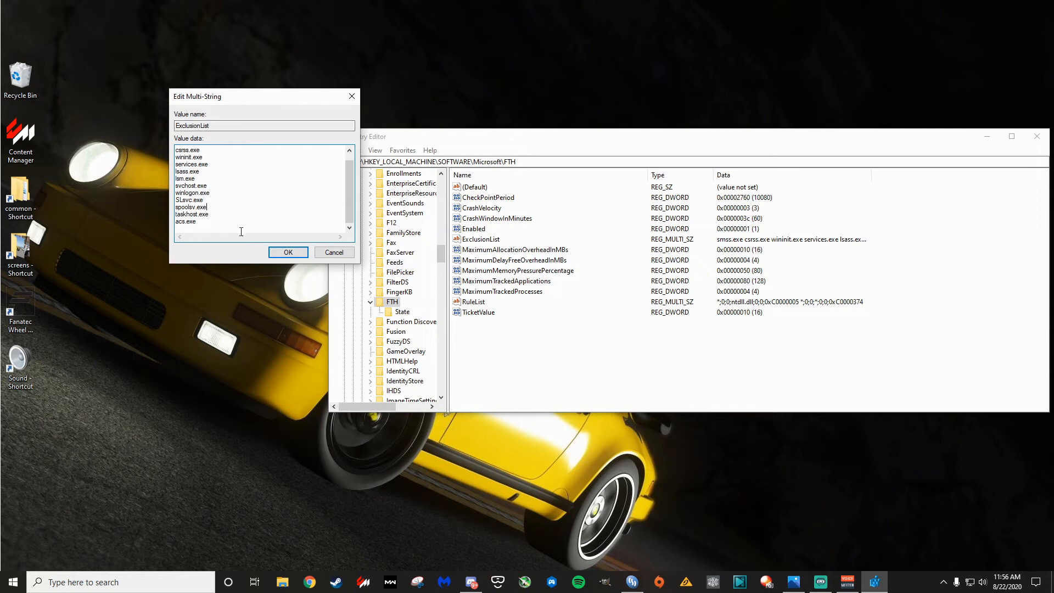
{"action": "mouse_move", "coordinate": [402, 317]}
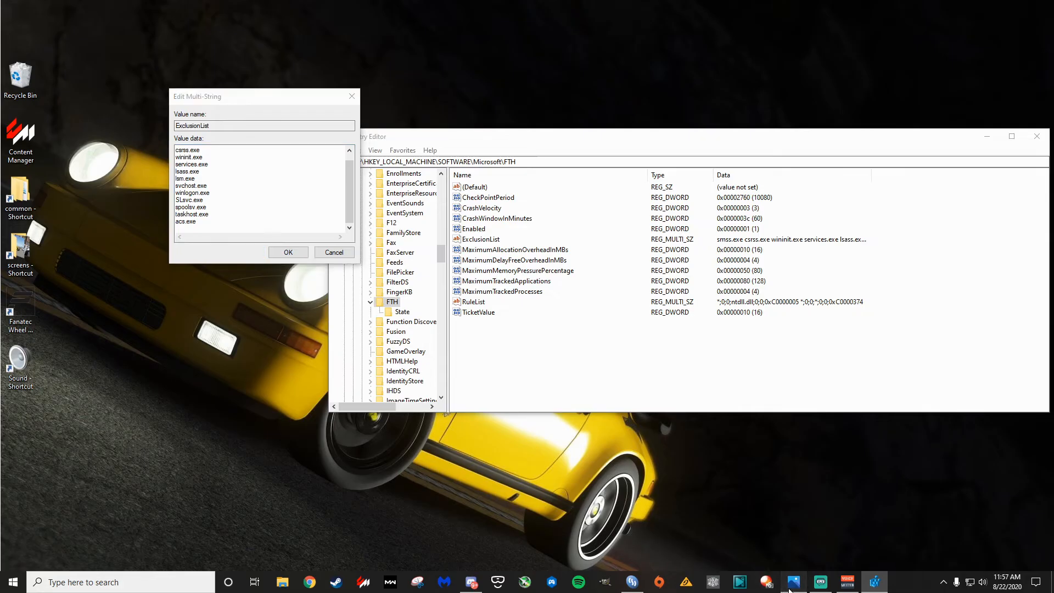
- Review the empty-strings warning in Photos, then confirm the ExclusionList edit with OK
{"action": "left_click", "coordinate": [287, 252]}
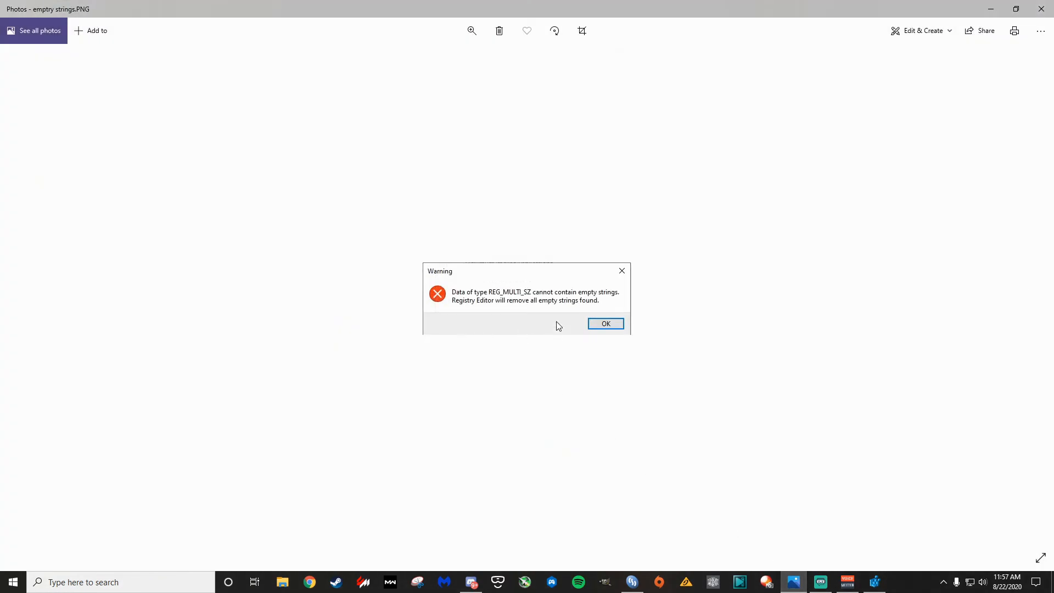
{"action": "mouse_move", "coordinate": [526, 300]}
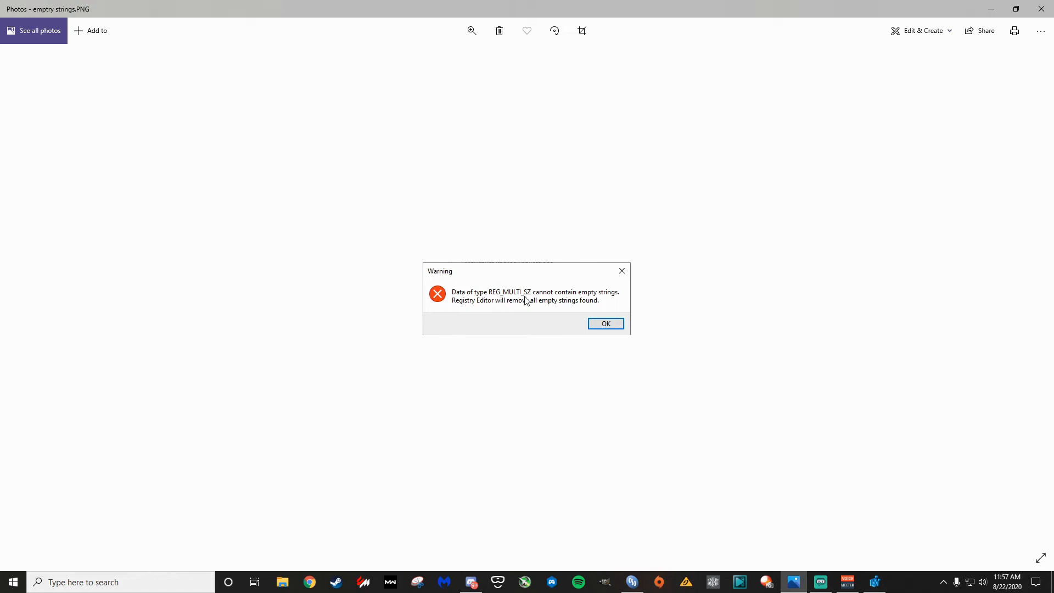
{"action": "mouse_move", "coordinate": [686, 301]}
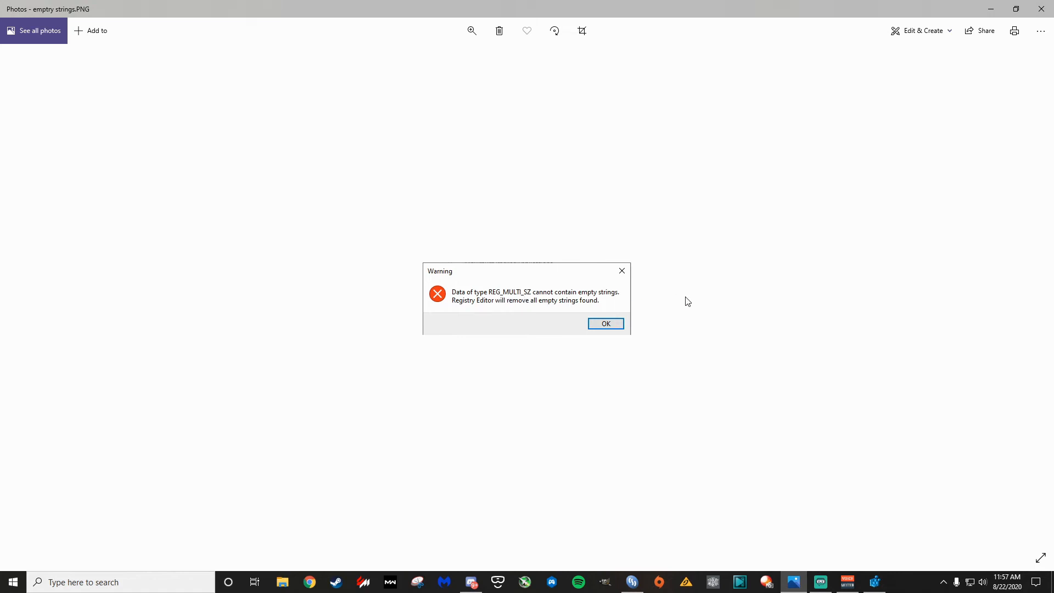
{"action": "mouse_move", "coordinate": [1015, 45]}
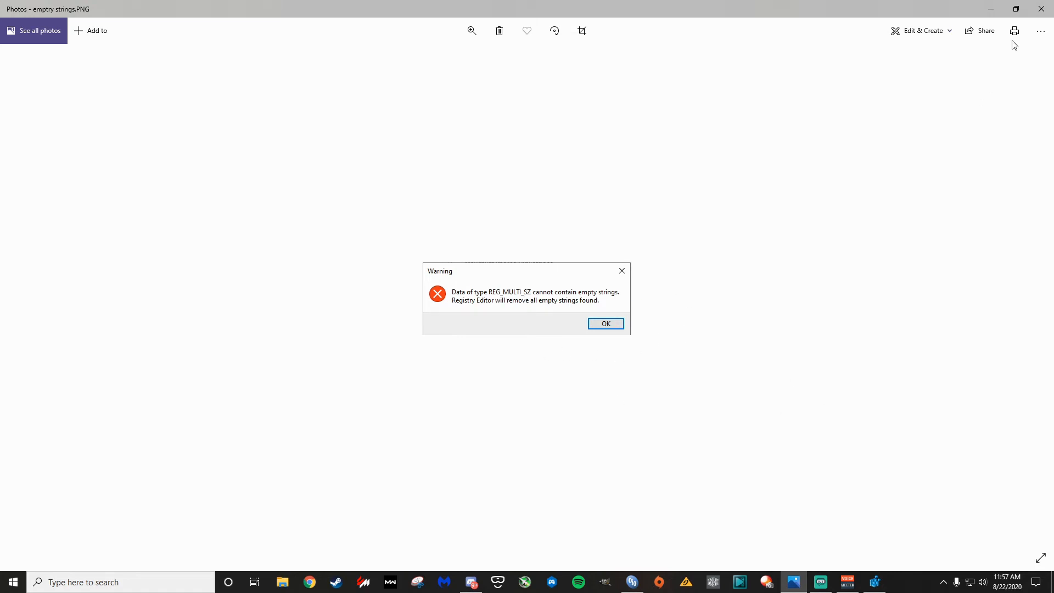
{"action": "left_click", "coordinate": [604, 323]}
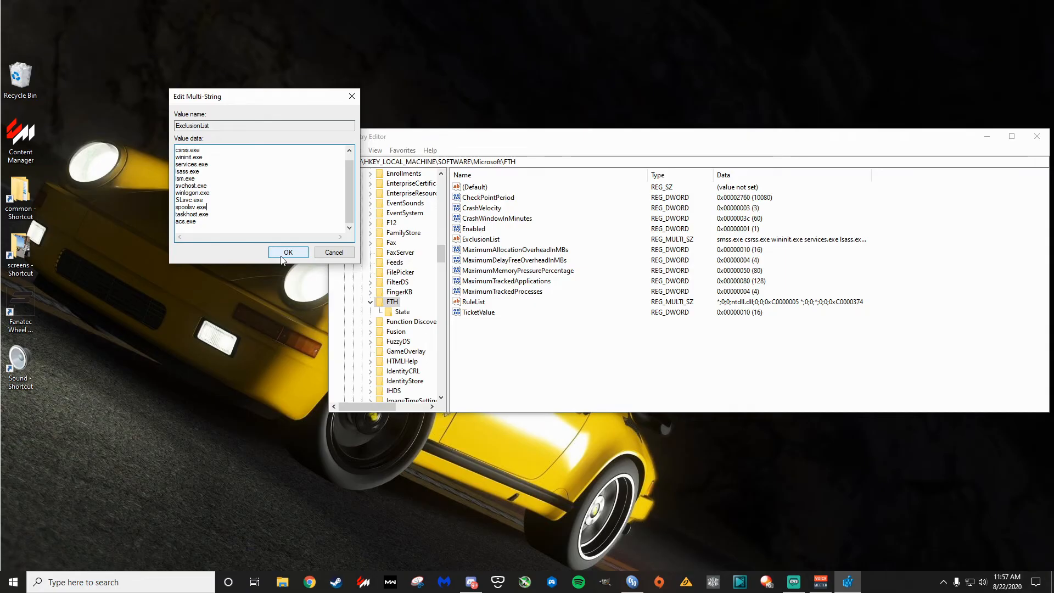
{"action": "left_click", "coordinate": [288, 252]}
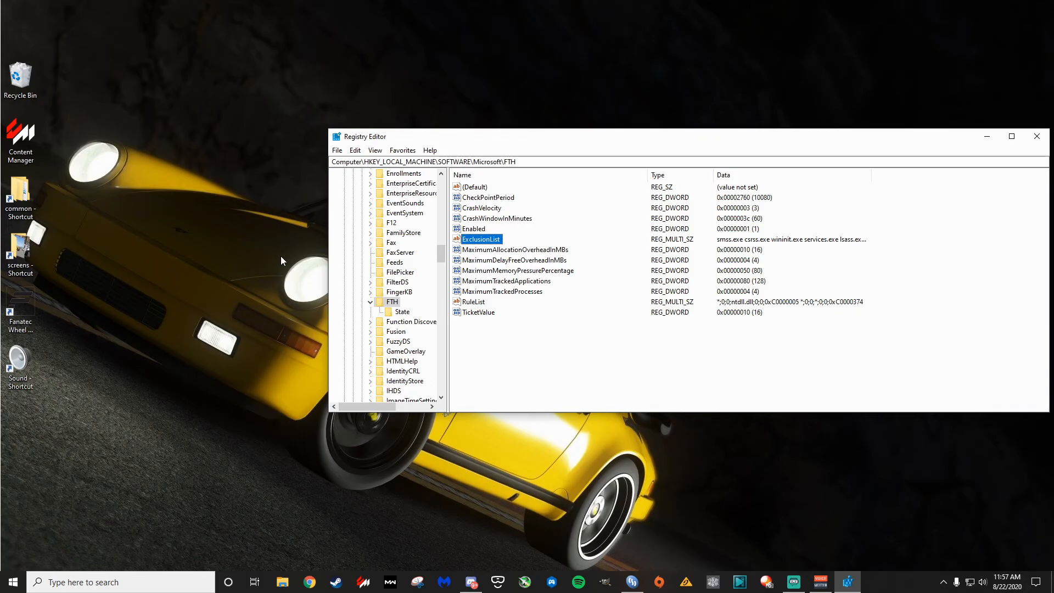